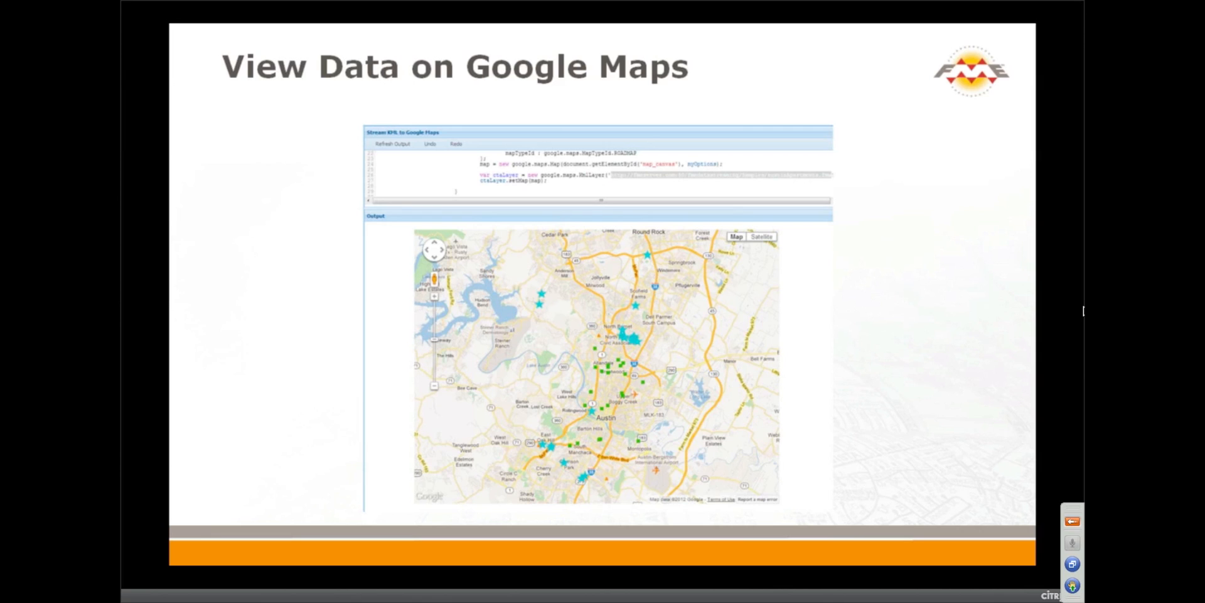
# Switch from the slideshow to the file browser showing the bus_feed workspaces folder.
pyautogui.click(186, 551)
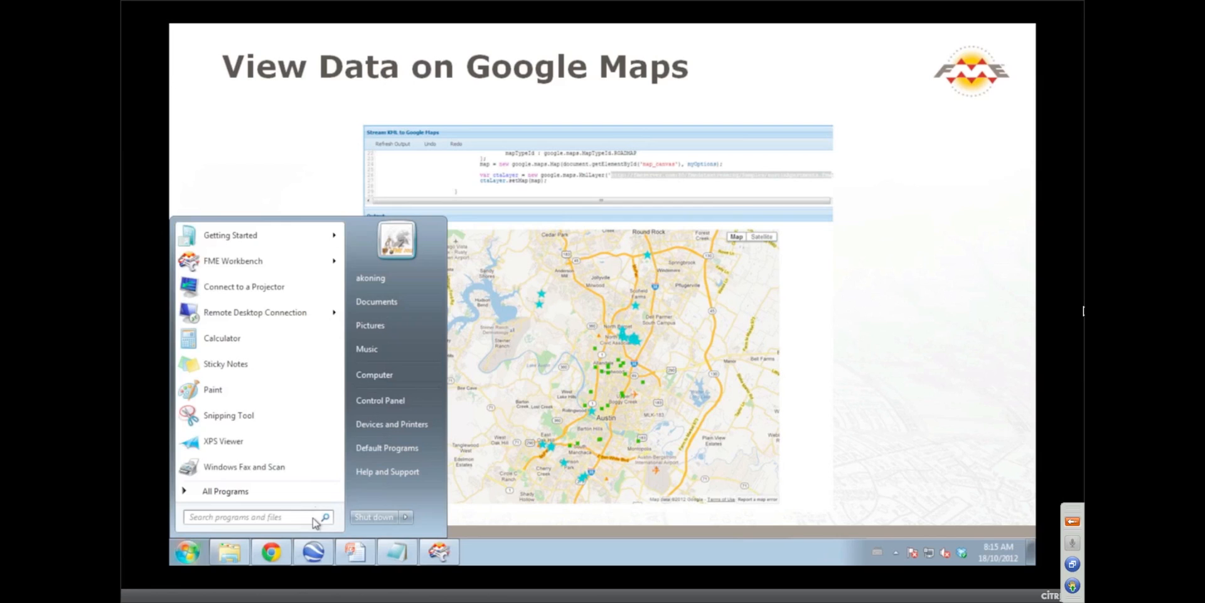
pyautogui.moveTo(313, 553)
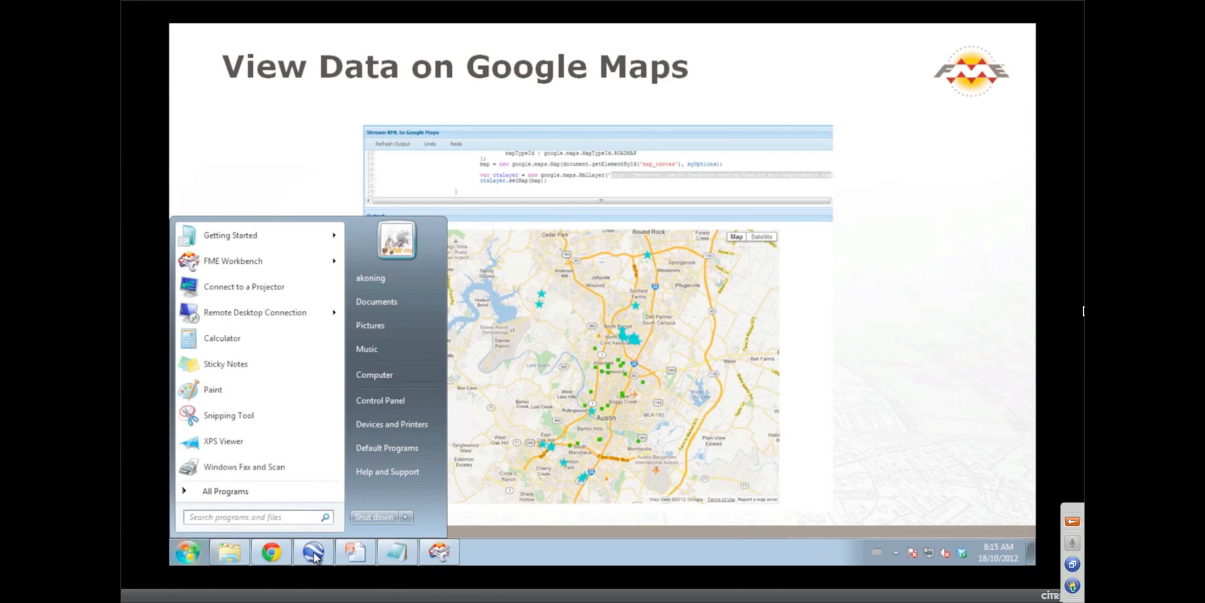
pyautogui.click(229, 552)
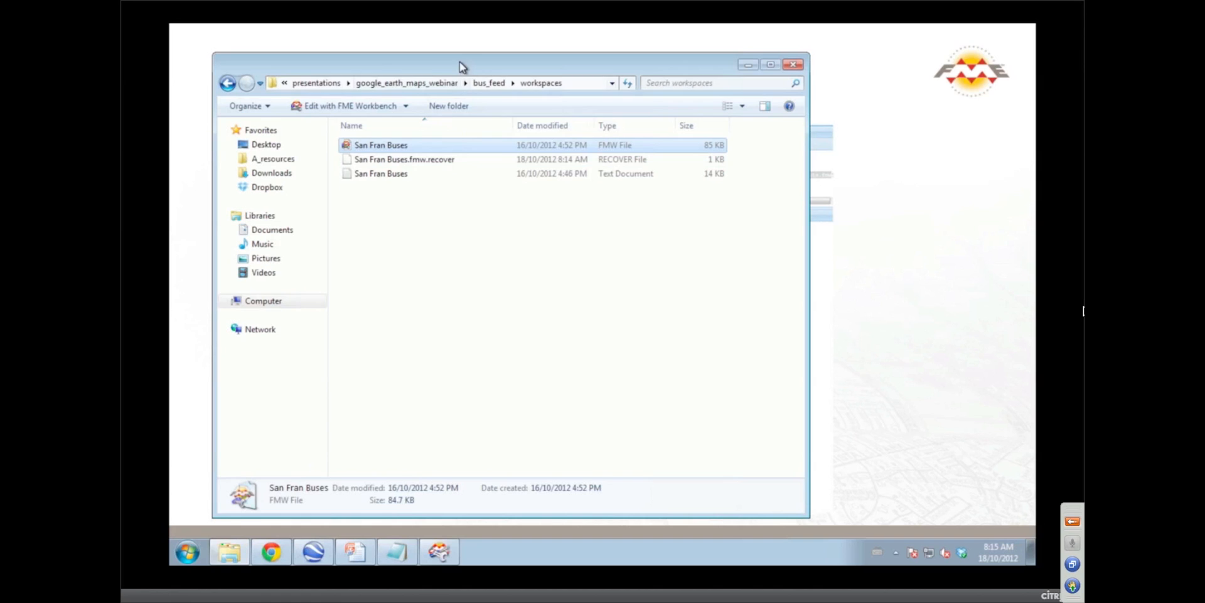
# Go up to google_earth_maps_webinar, into view_on_google_maps, and launch the FME Server REST Playground shortcut.
pyautogui.click(500, 83)
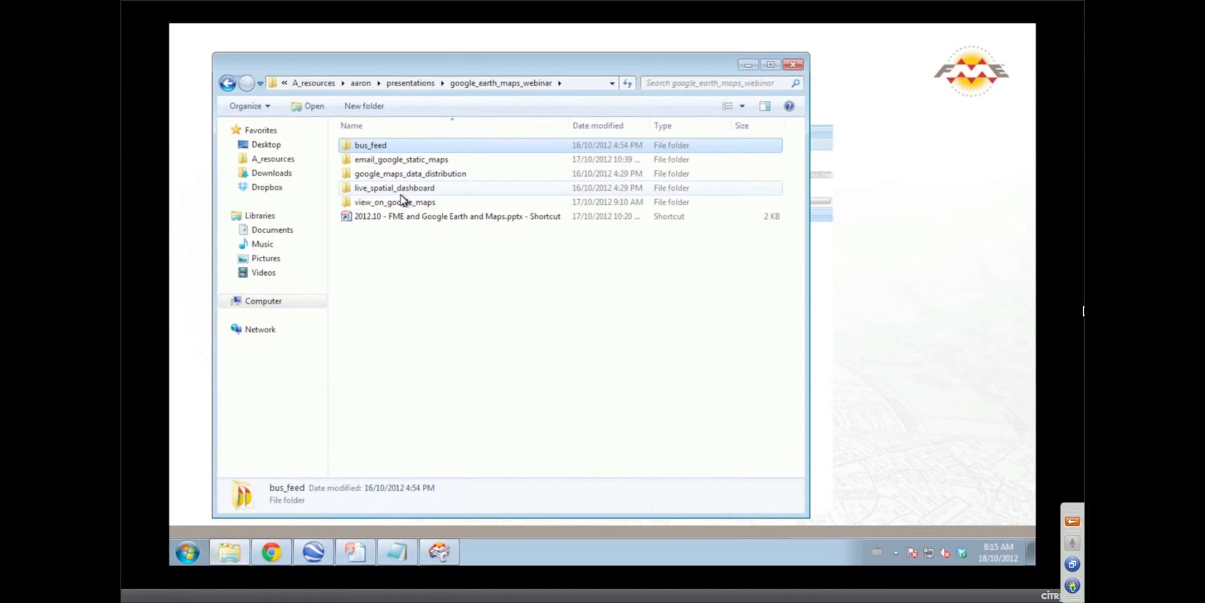
pyautogui.doubleClick(394, 201)
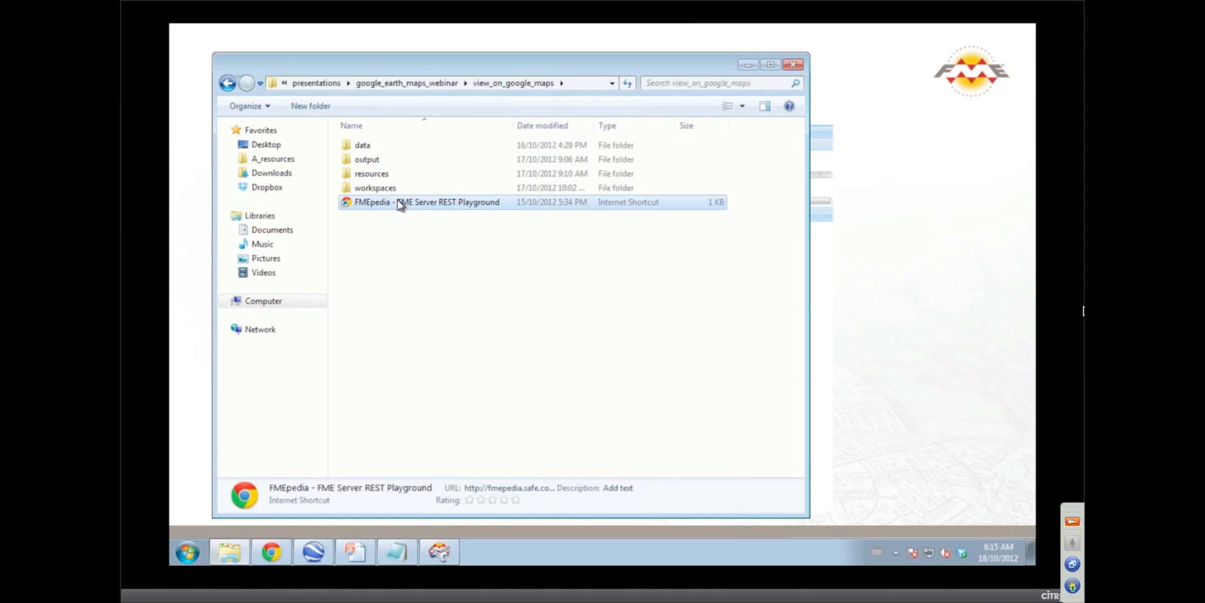
pyautogui.doubleClick(426, 200)
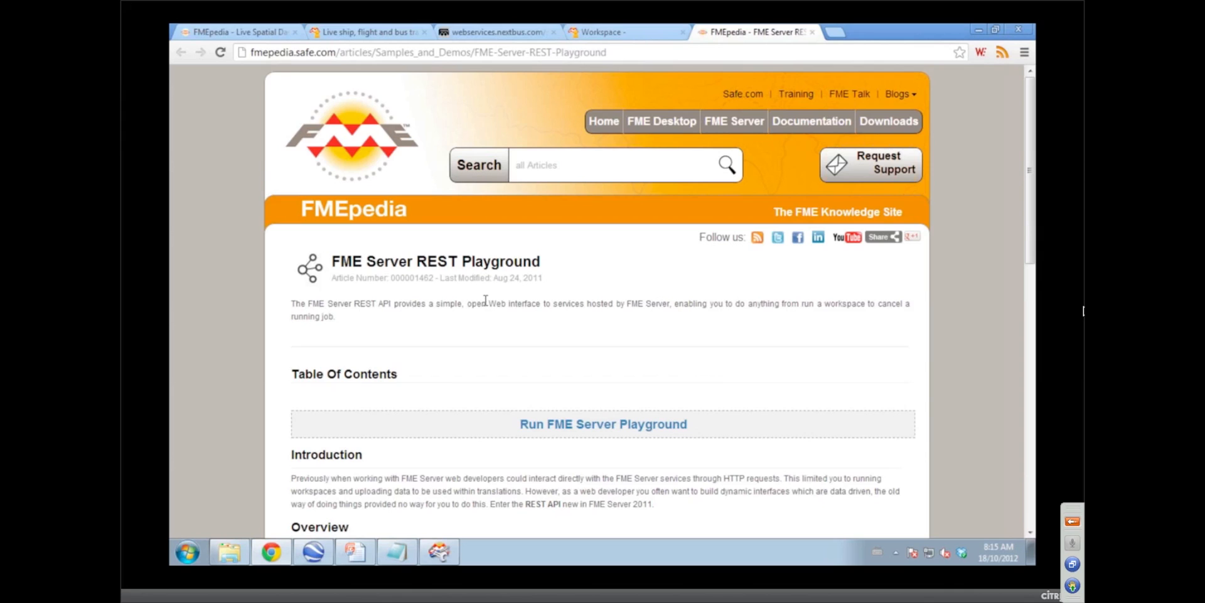
pyautogui.moveTo(533, 380)
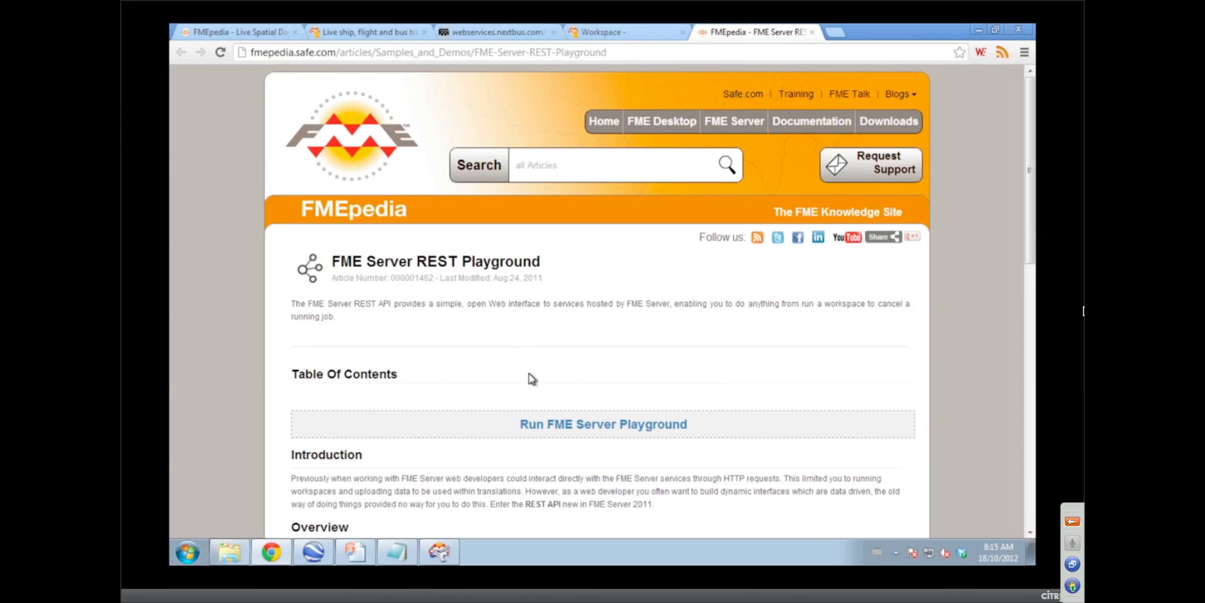
# Follow the 'Run FME Server Playground' link to the Playground page.
pyautogui.click(602, 423)
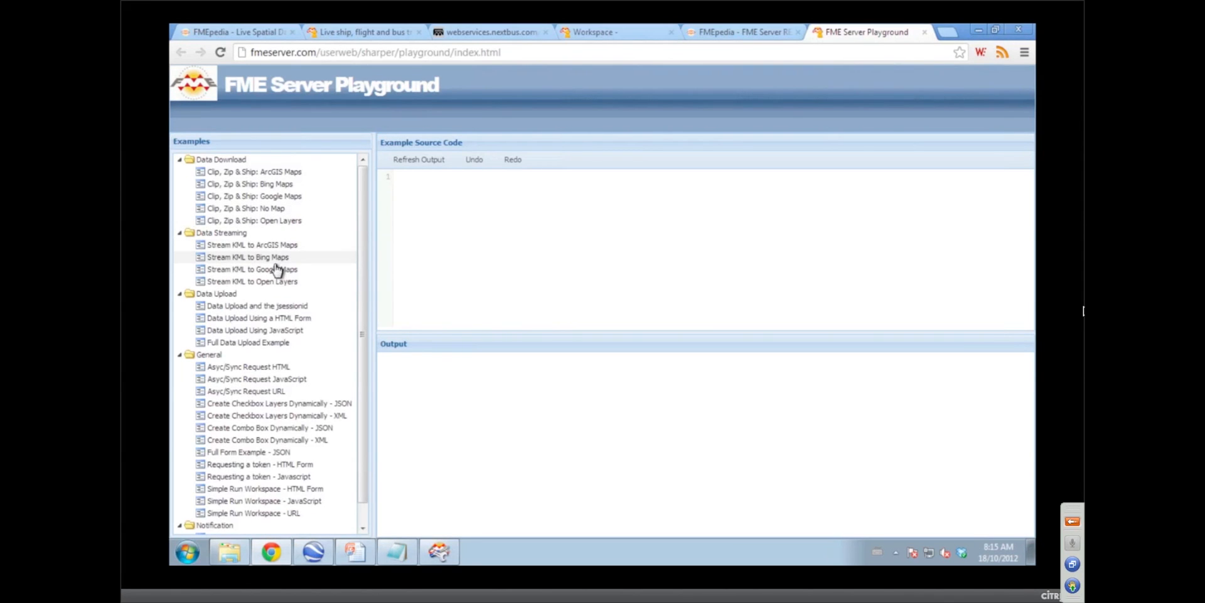
# Load the Data Streaming example 'Stream KML to Google Maps' and review its source code.
pyautogui.click(253, 268)
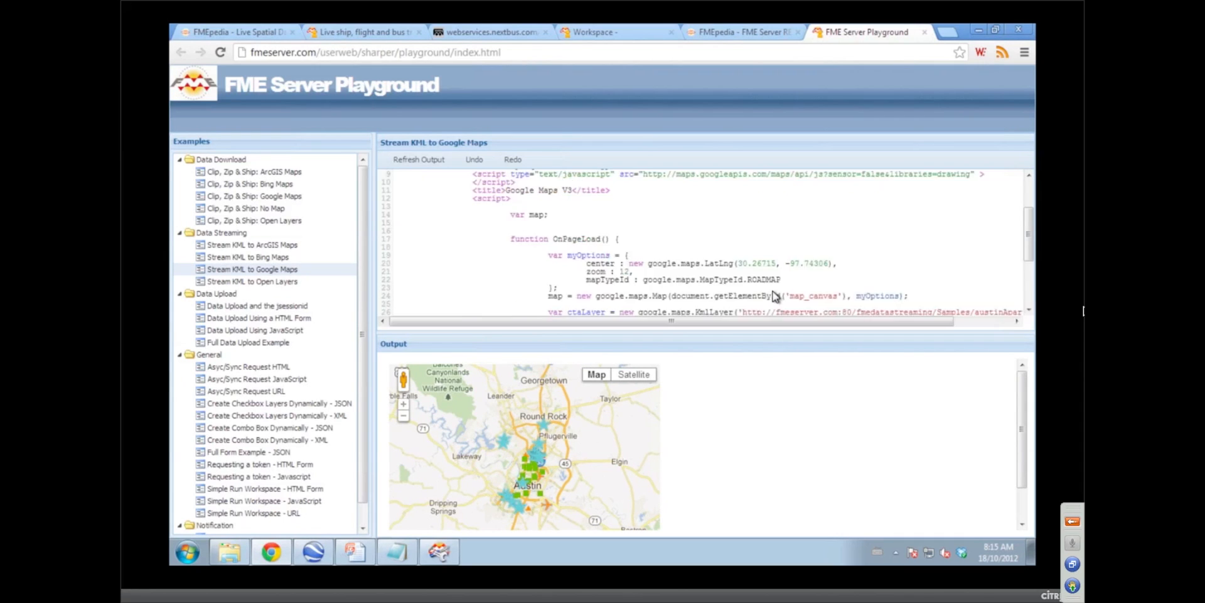
pyautogui.scroll(-3)
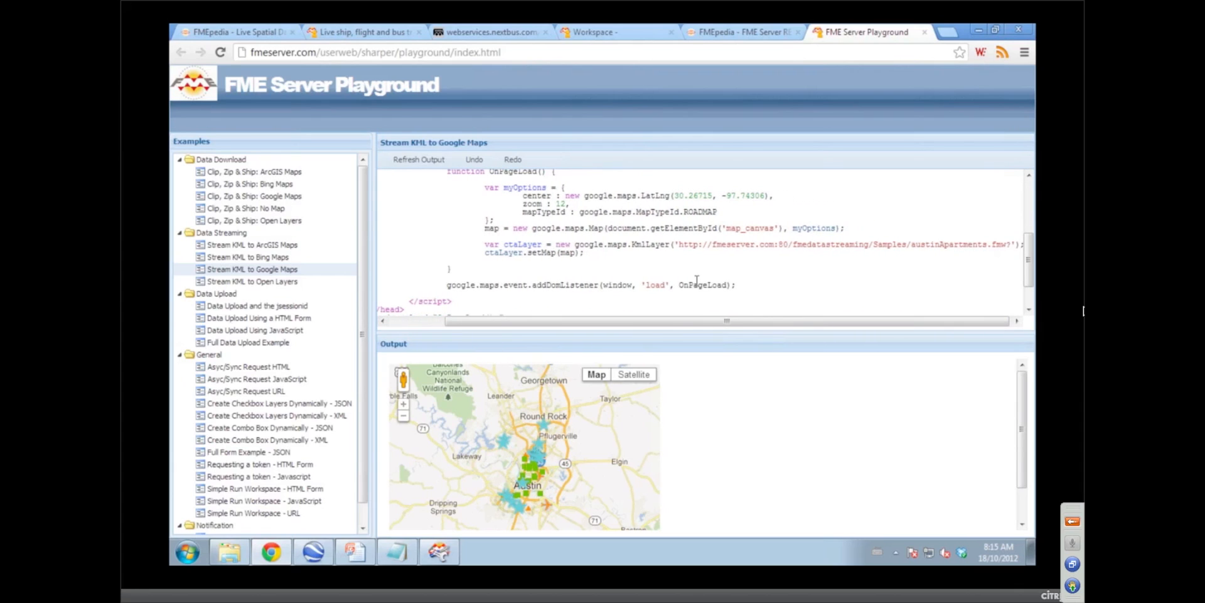
pyautogui.moveTo(752, 282)
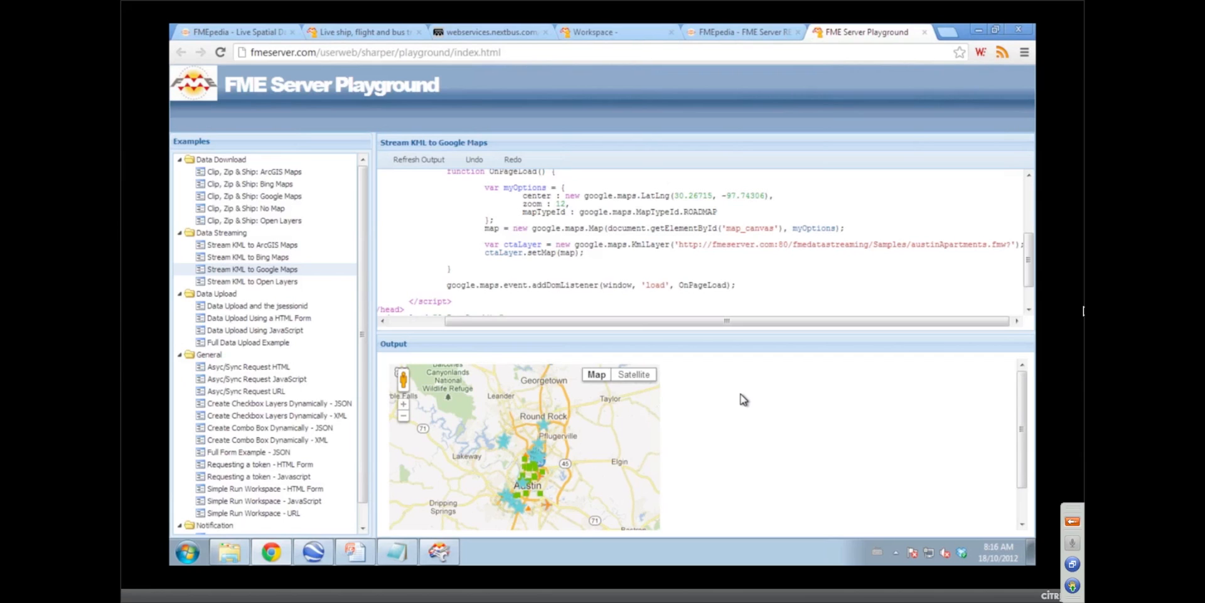
pyautogui.moveTo(822, 107)
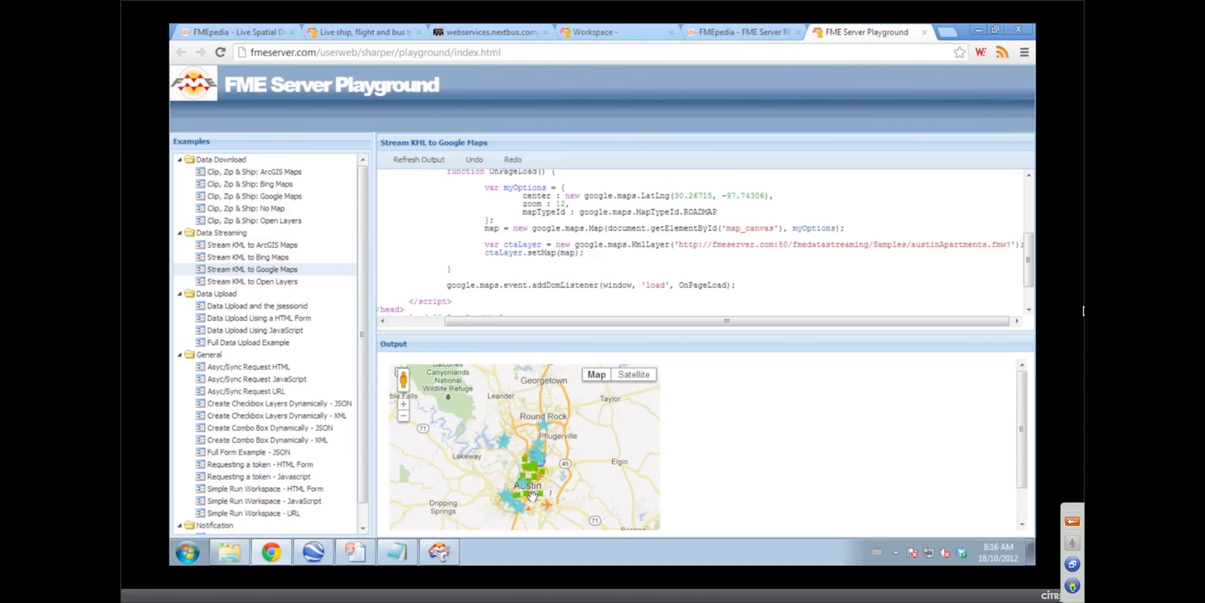
pyautogui.moveTo(1007, 282)
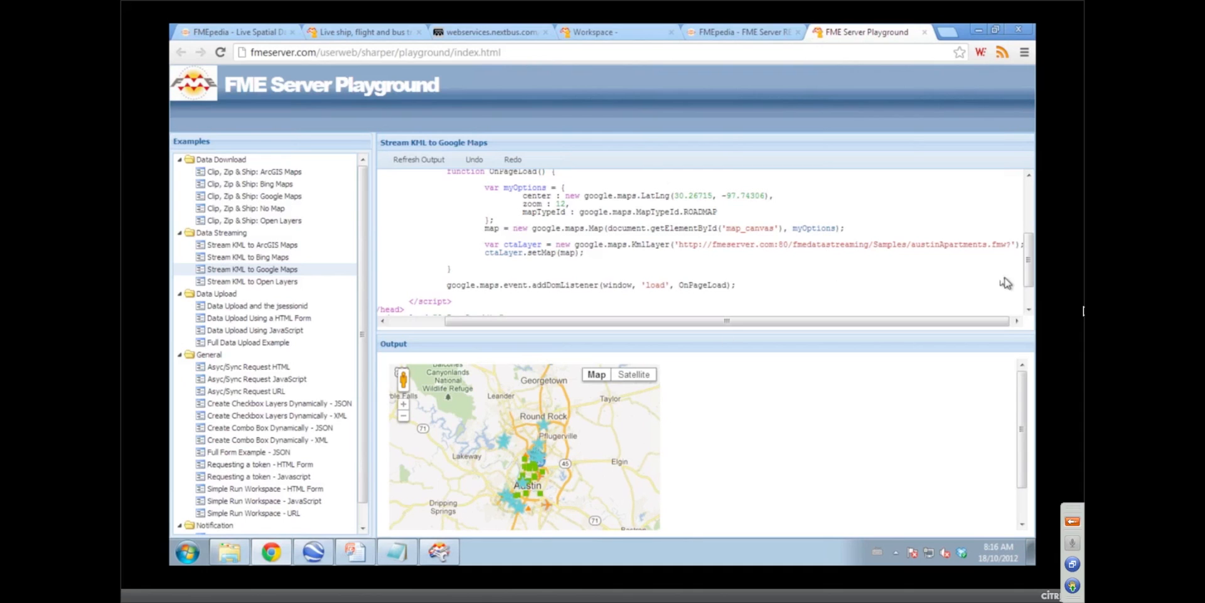
# Scroll to the closing HTML so the Austin apartments map shows larger in the output.
pyautogui.scroll(-3)
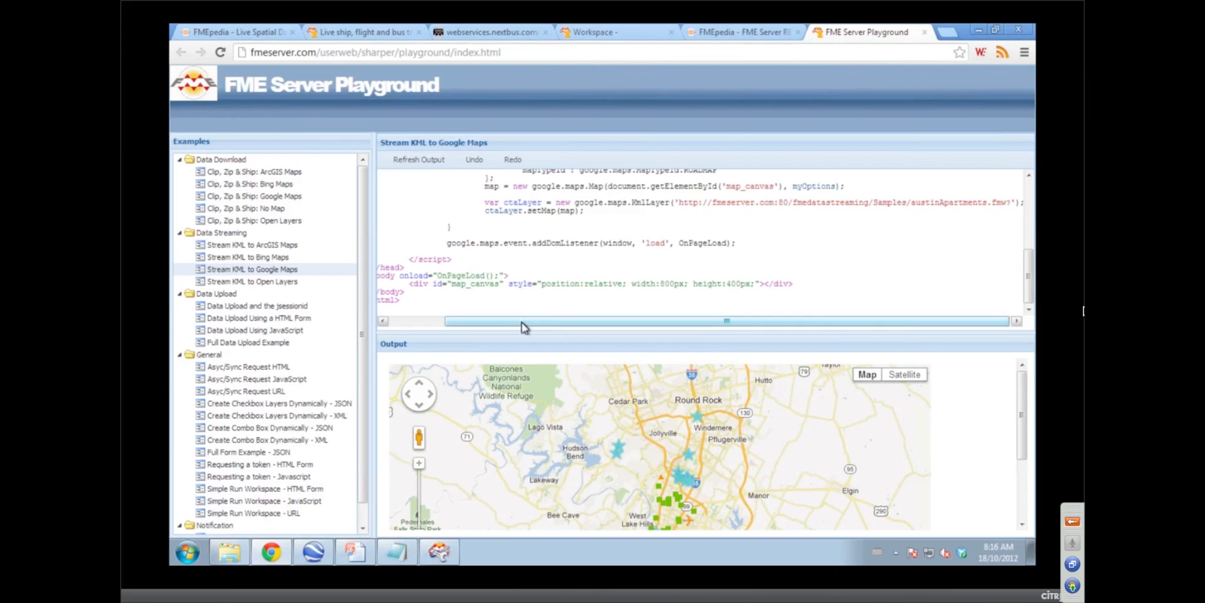
pyautogui.moveTo(526, 342)
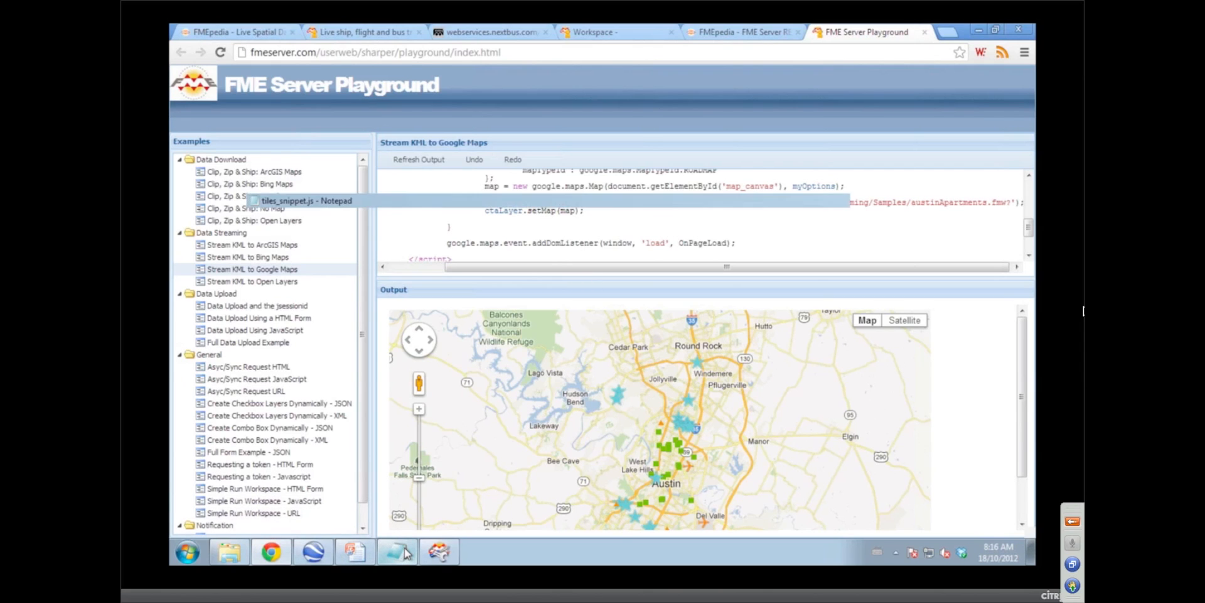
# Bring up tiles_snippet.js in Notepad and select the FME tile layer snippet.
pyautogui.click(395, 551)
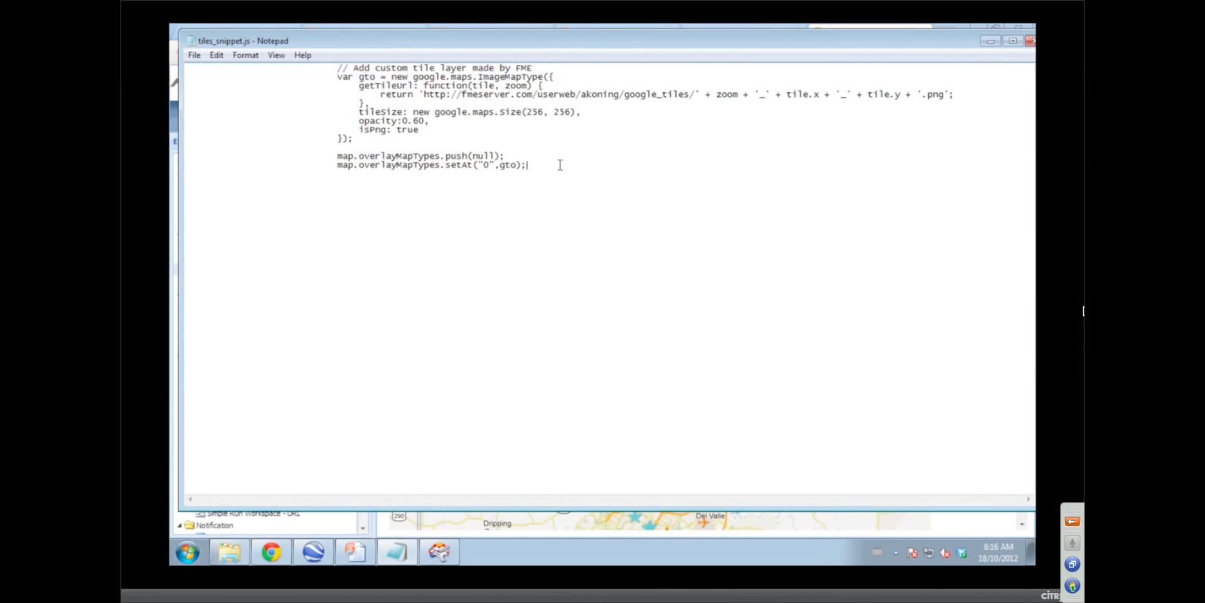
pyautogui.moveTo(653, 81)
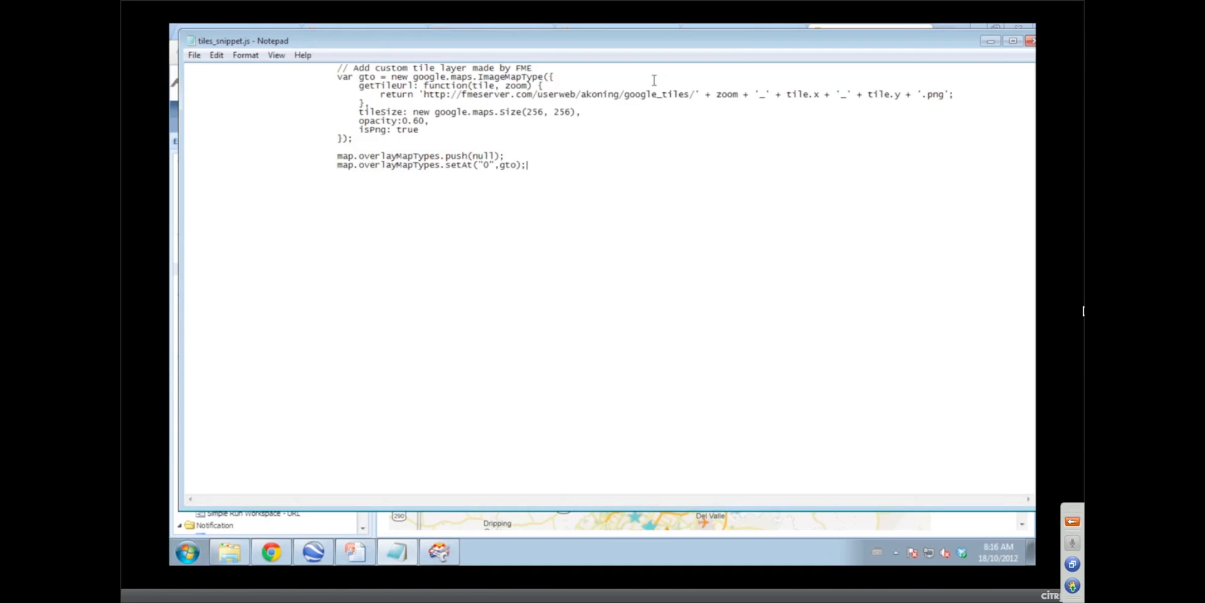
pyautogui.moveTo(681, 98)
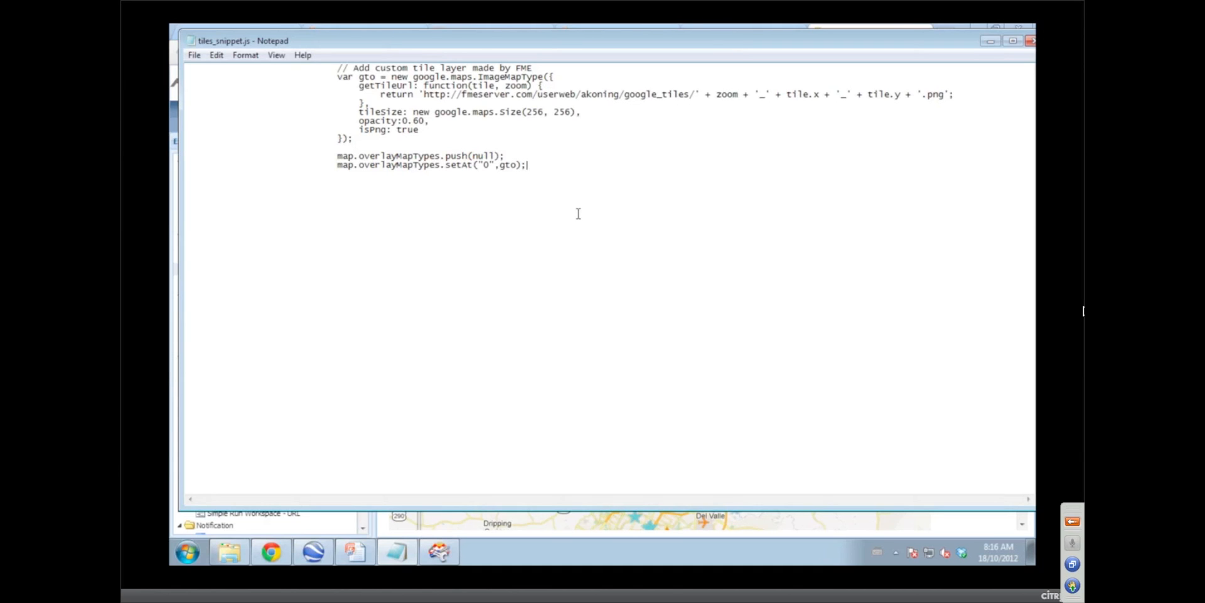
pyautogui.moveTo(358, 112); pyautogui.dragTo(526, 164)
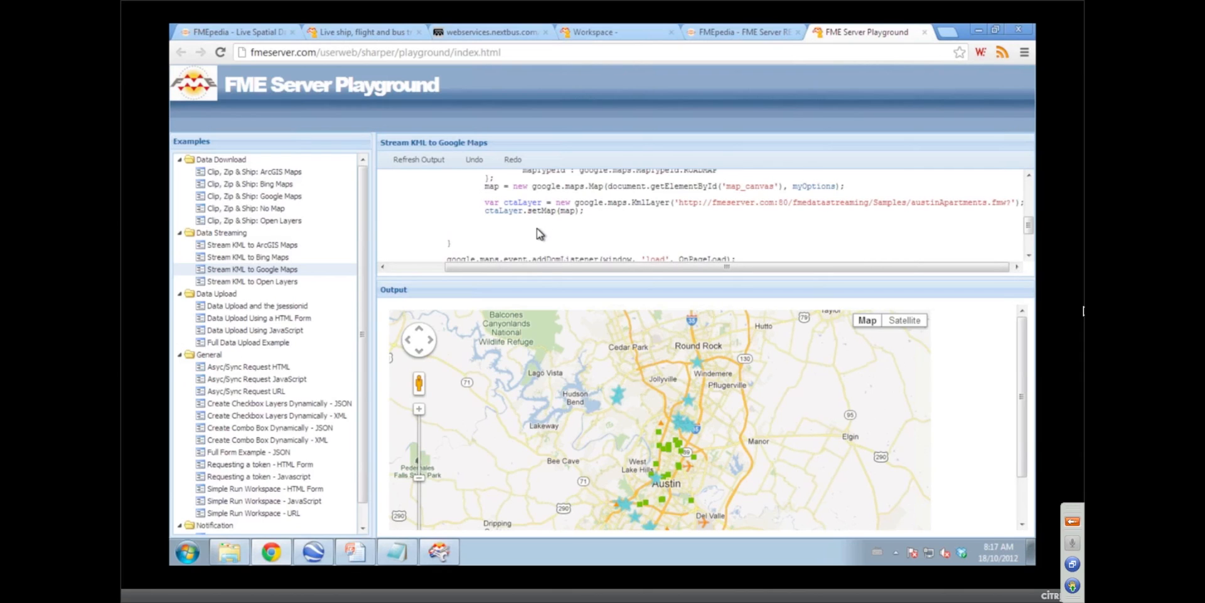
# Paste the tile layer snippet after ctaLayer.setMap(map) and refresh the output map.
pyautogui.click(466, 226)
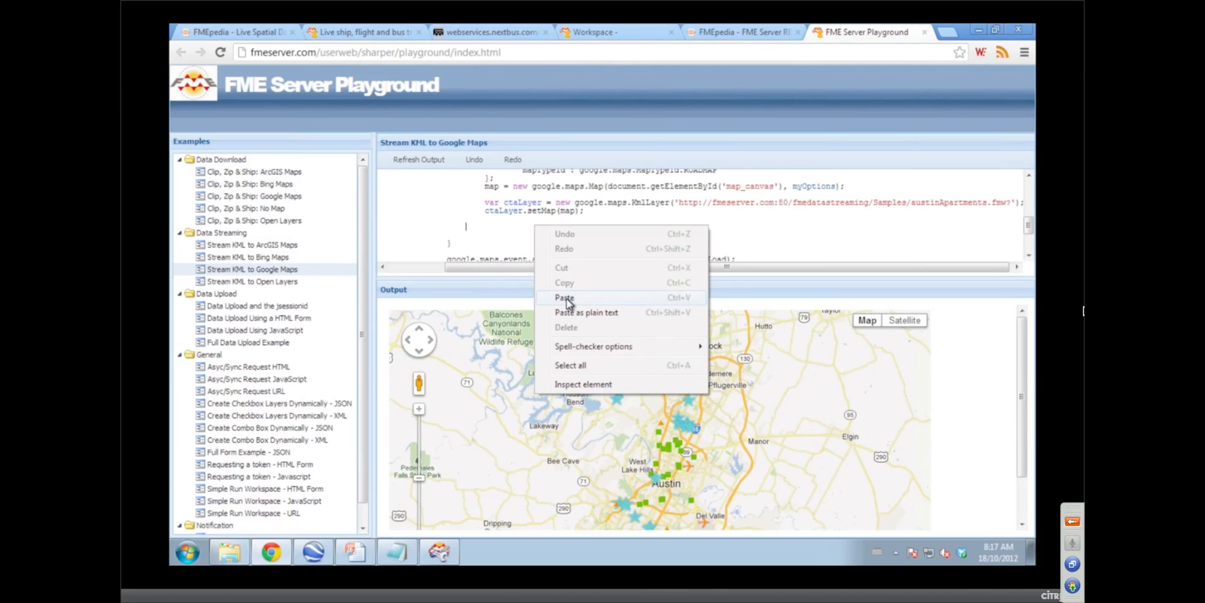
pyautogui.click(564, 298)
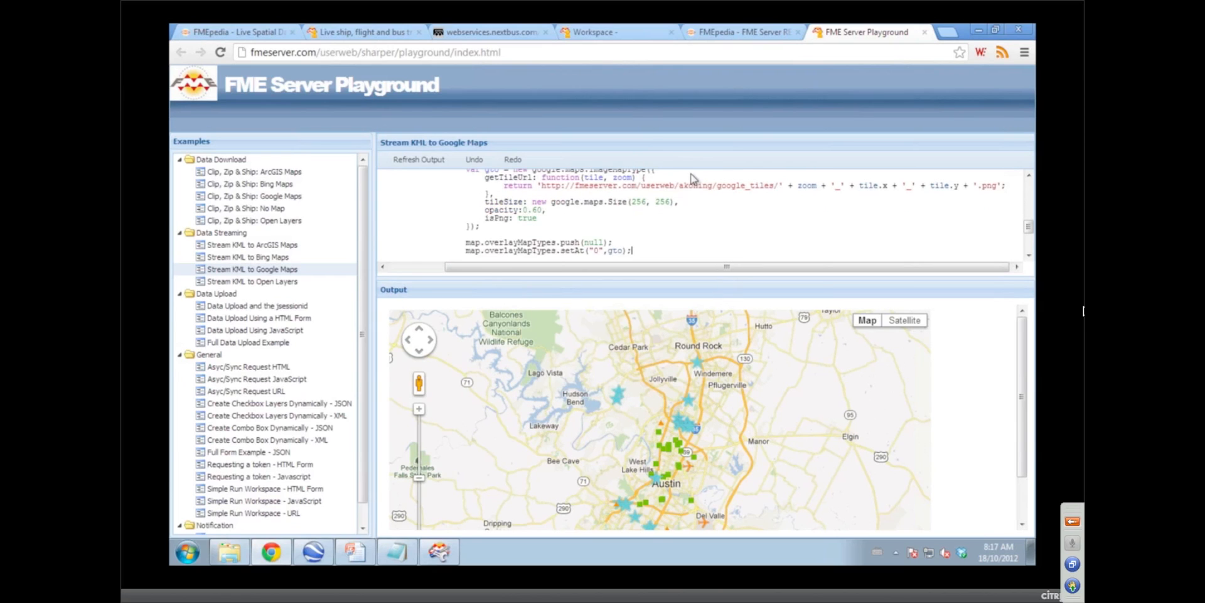
pyautogui.click(418, 160)
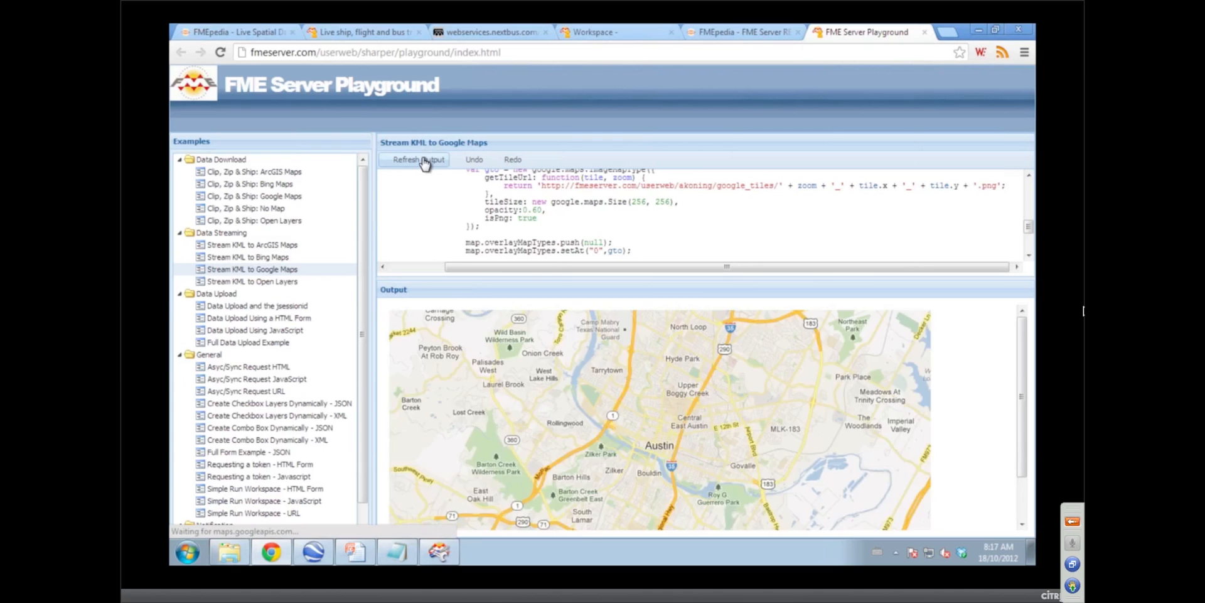
pyautogui.click(418, 160)
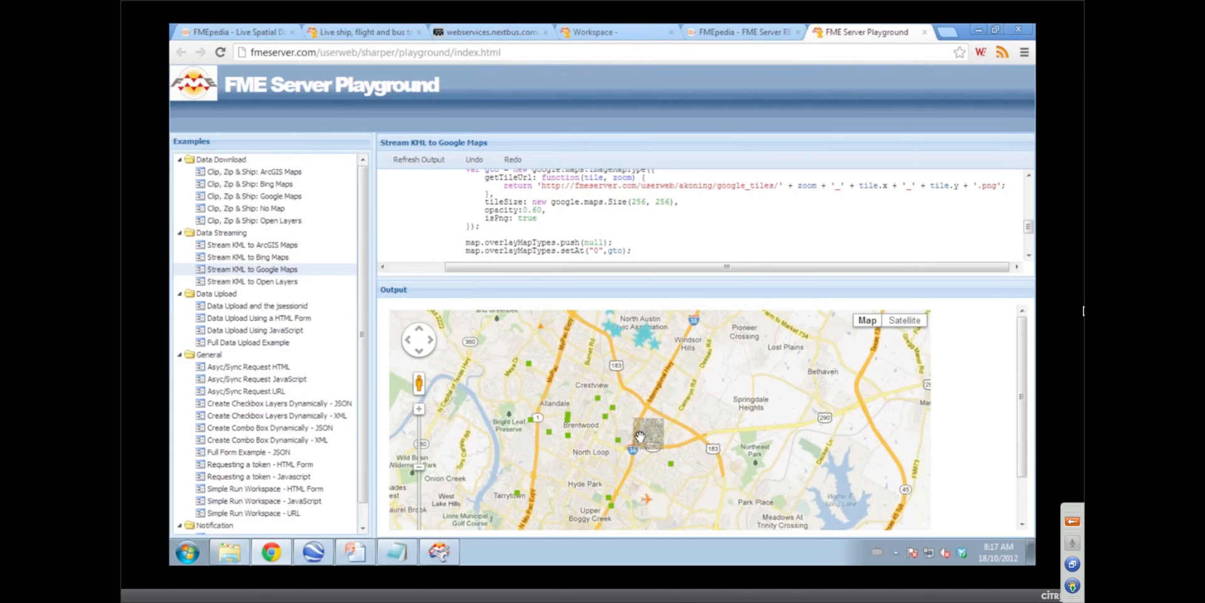
# Pan and zoom the map to street level over the semi-transparent aerial tile overlay.
pyautogui.moveTo(638, 438); pyautogui.dragTo(649, 464)
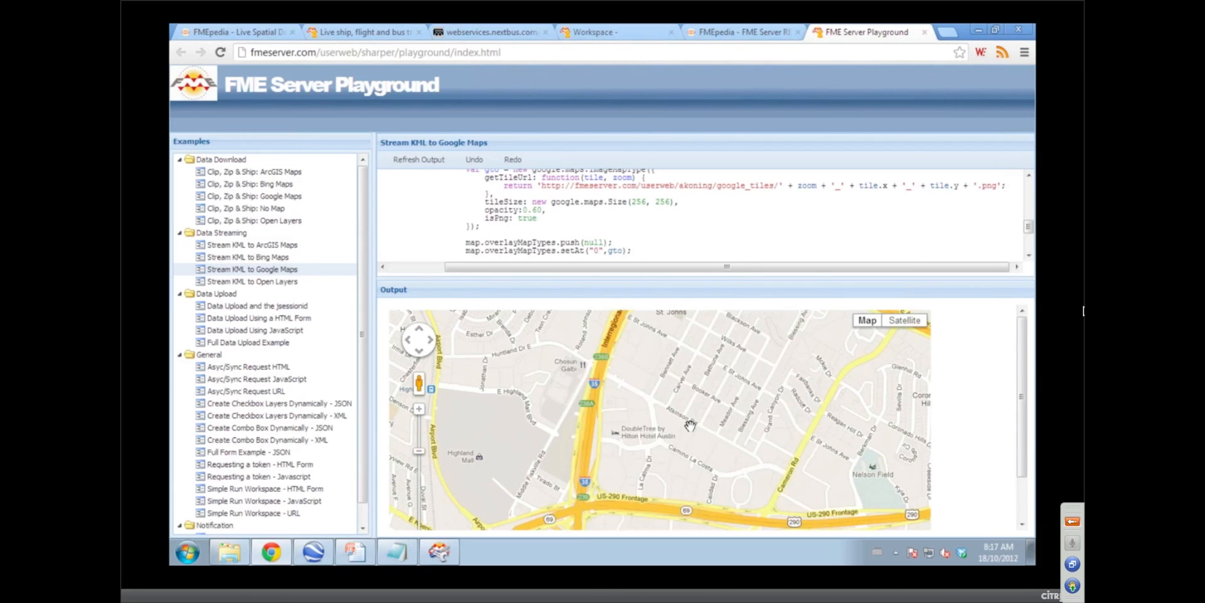
pyautogui.click(904, 320)
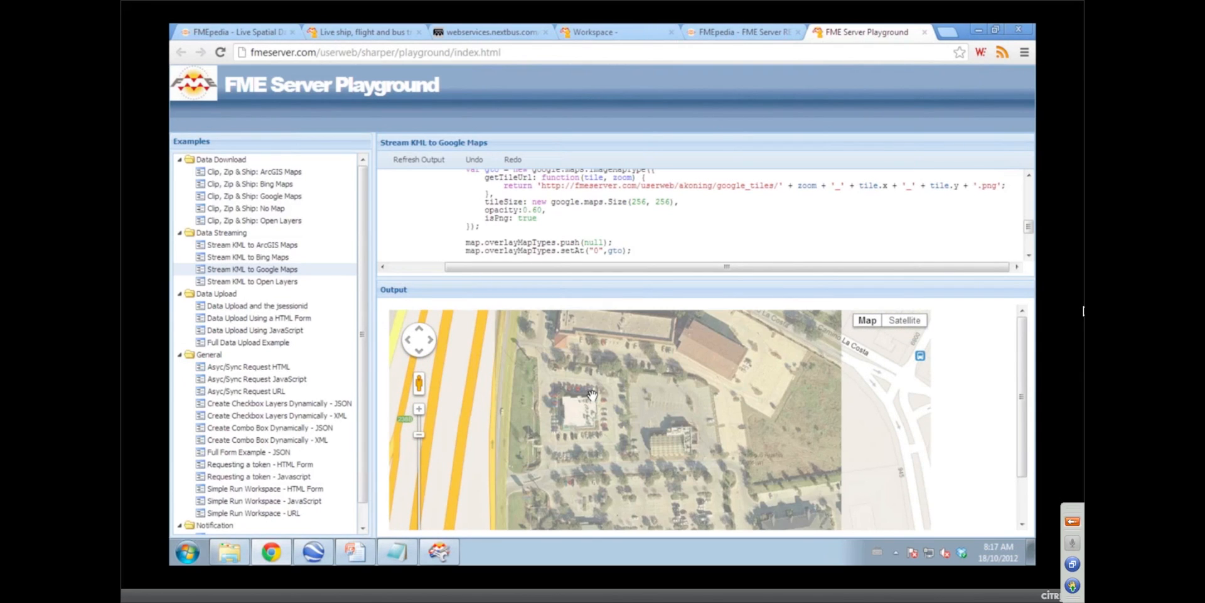
pyautogui.moveTo(591, 395); pyautogui.dragTo(616, 378)
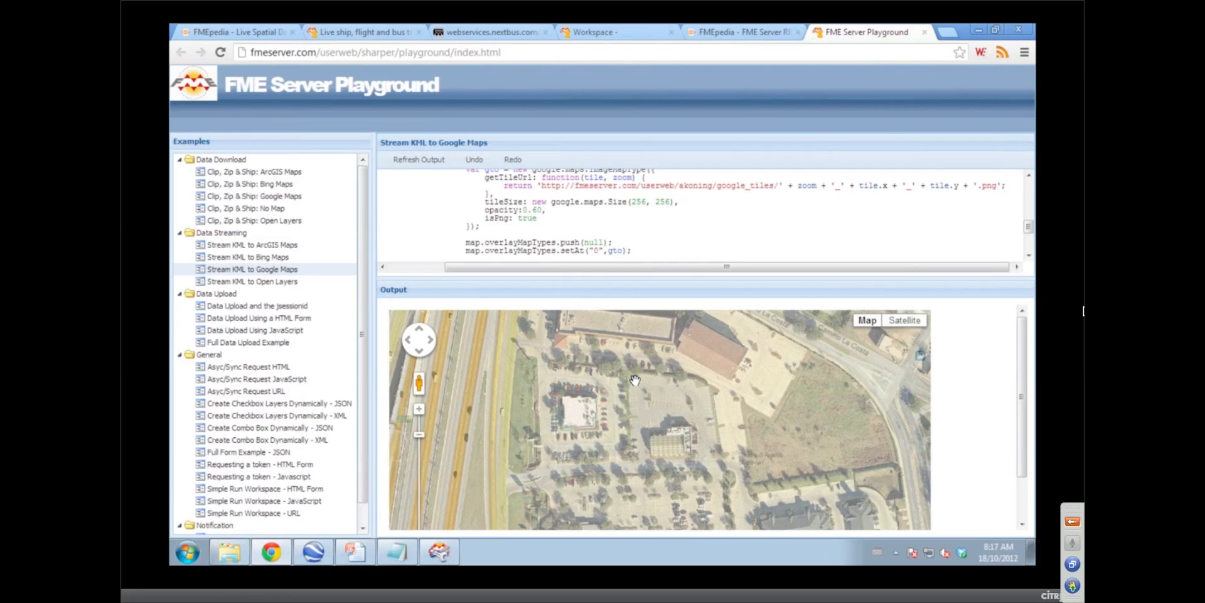
pyautogui.moveTo(952, 390)
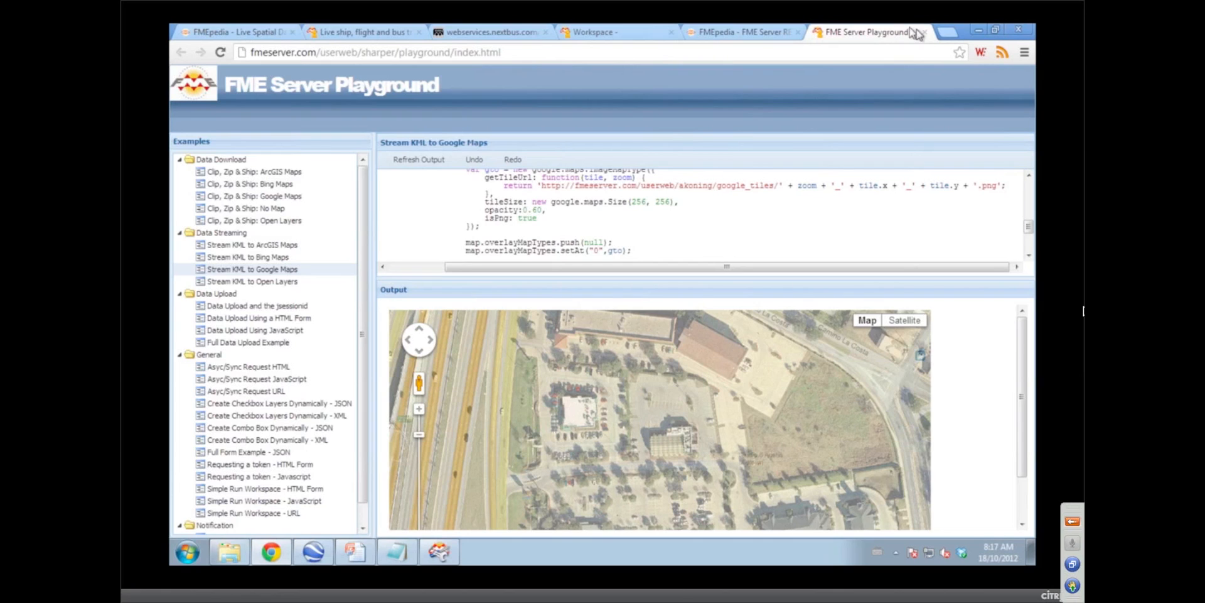
pyautogui.moveTo(972, 30)
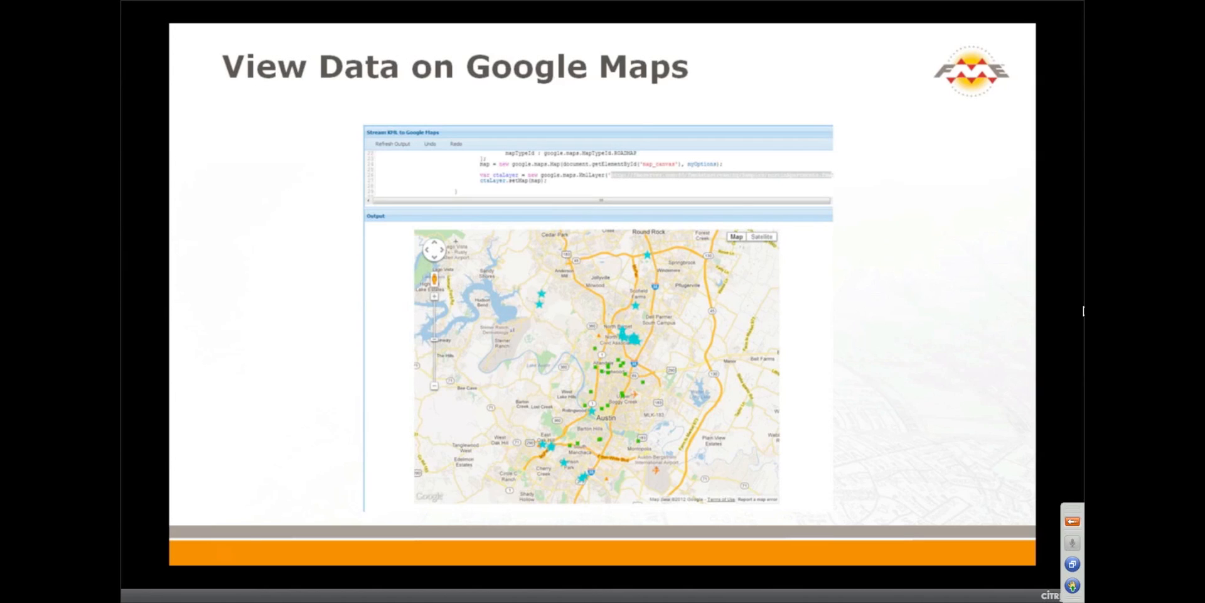
# Return to Explorer and enter the workspaces folder with generate_Google_Map_Tiles.
pyautogui.click(187, 552)
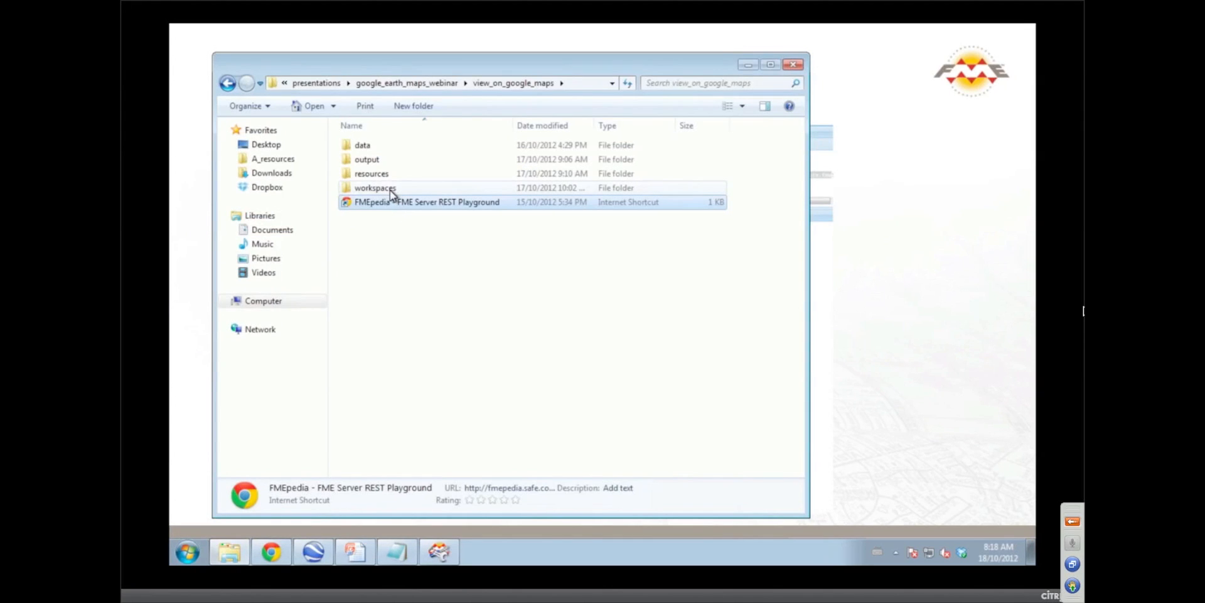
pyautogui.doubleClick(376, 187)
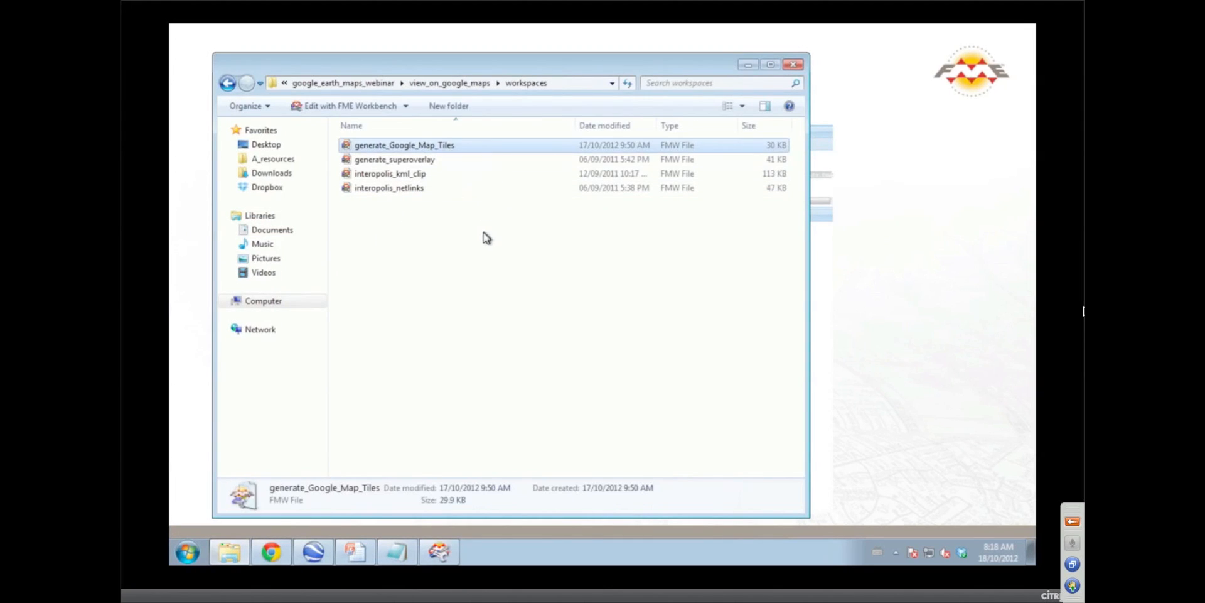